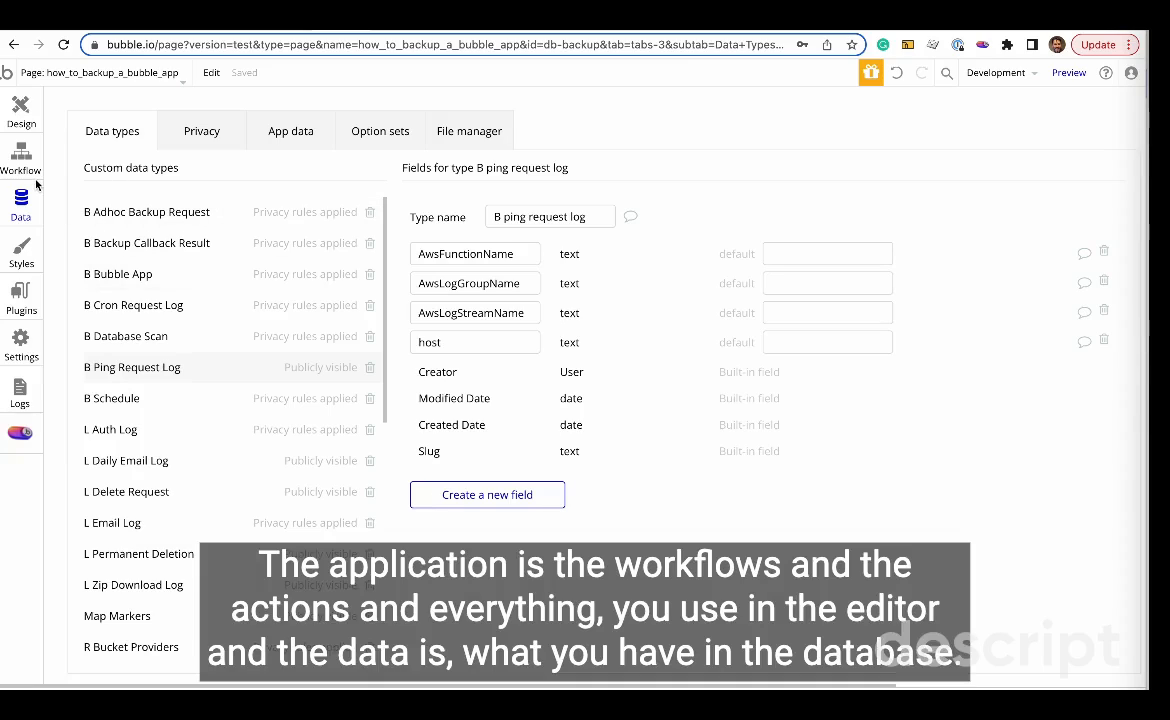
mouse_move(36, 184)
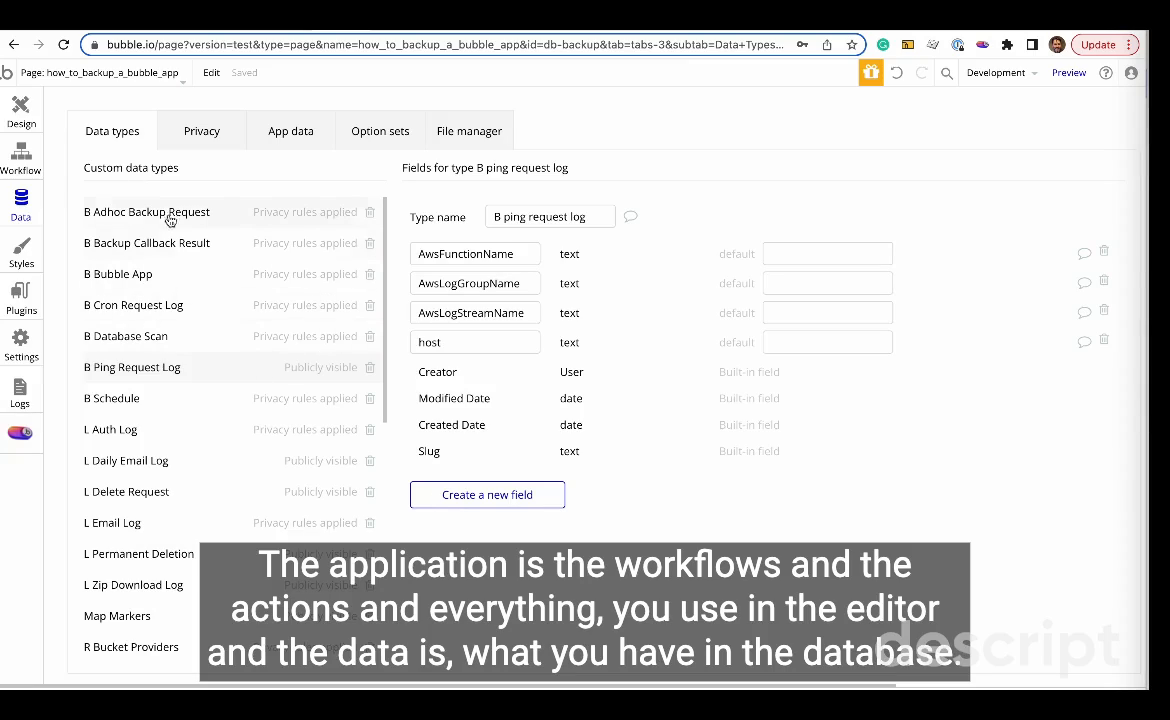
Show the App data records for the B ping request log data type.
left_click(290, 130)
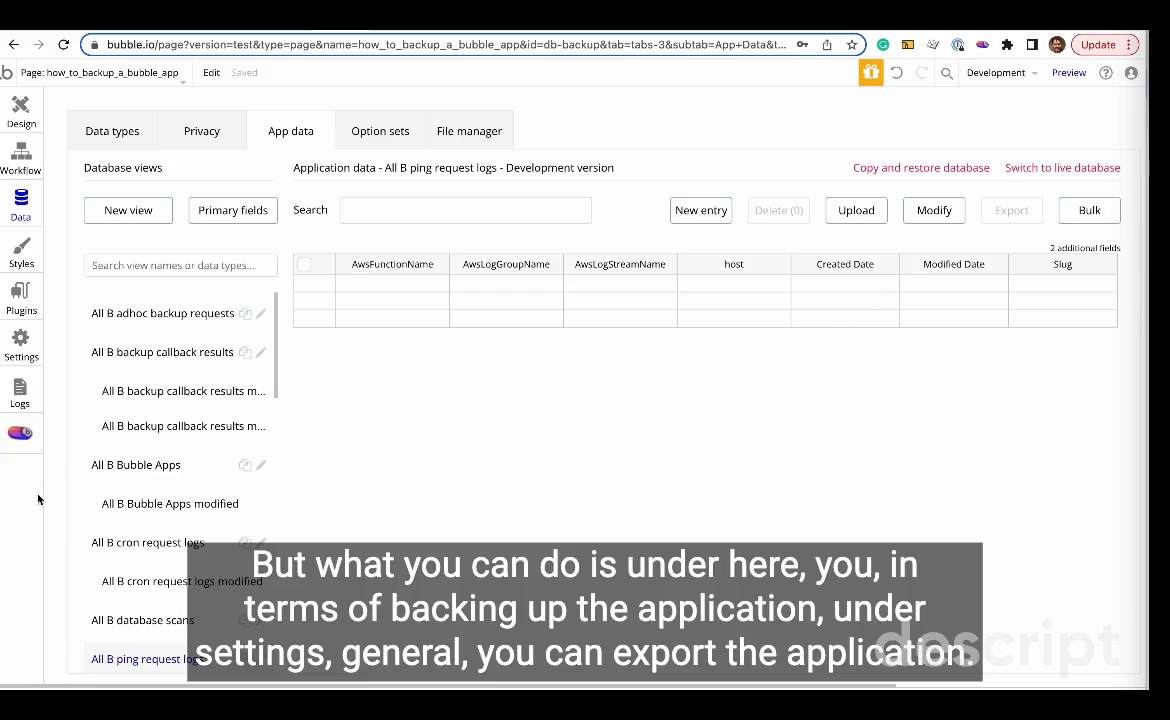
mouse_move(20, 344)
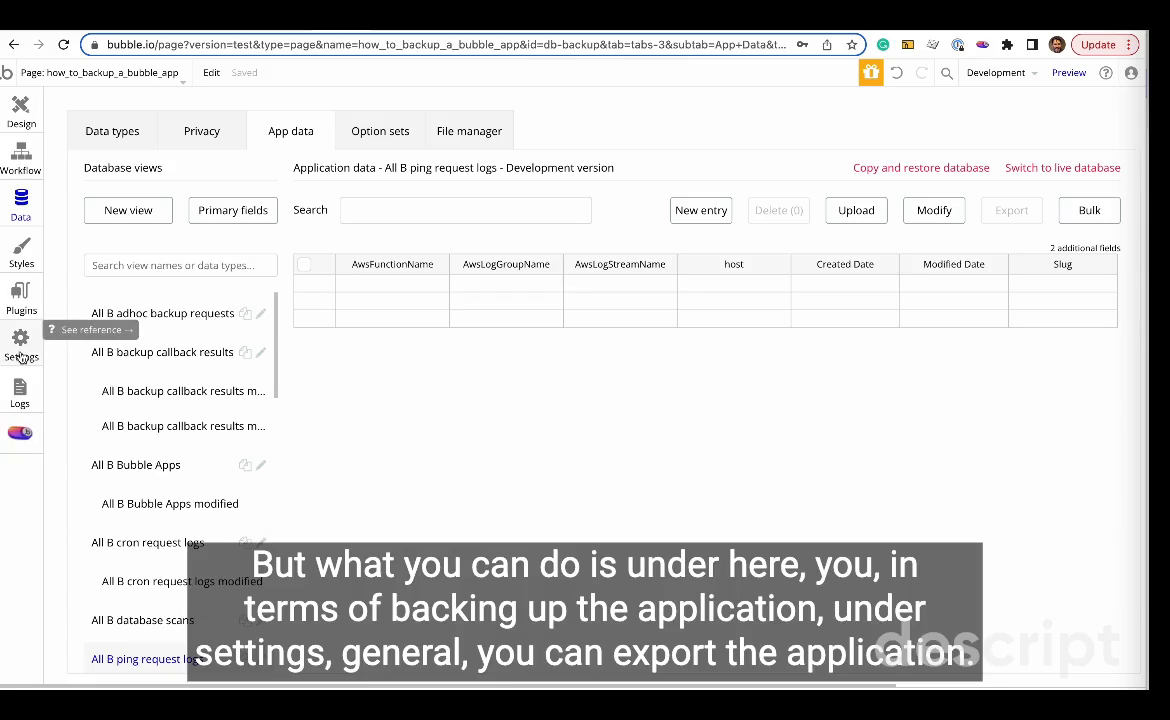
Review the General settings' App file management export option, then return to My Apps.
left_click(20, 338)
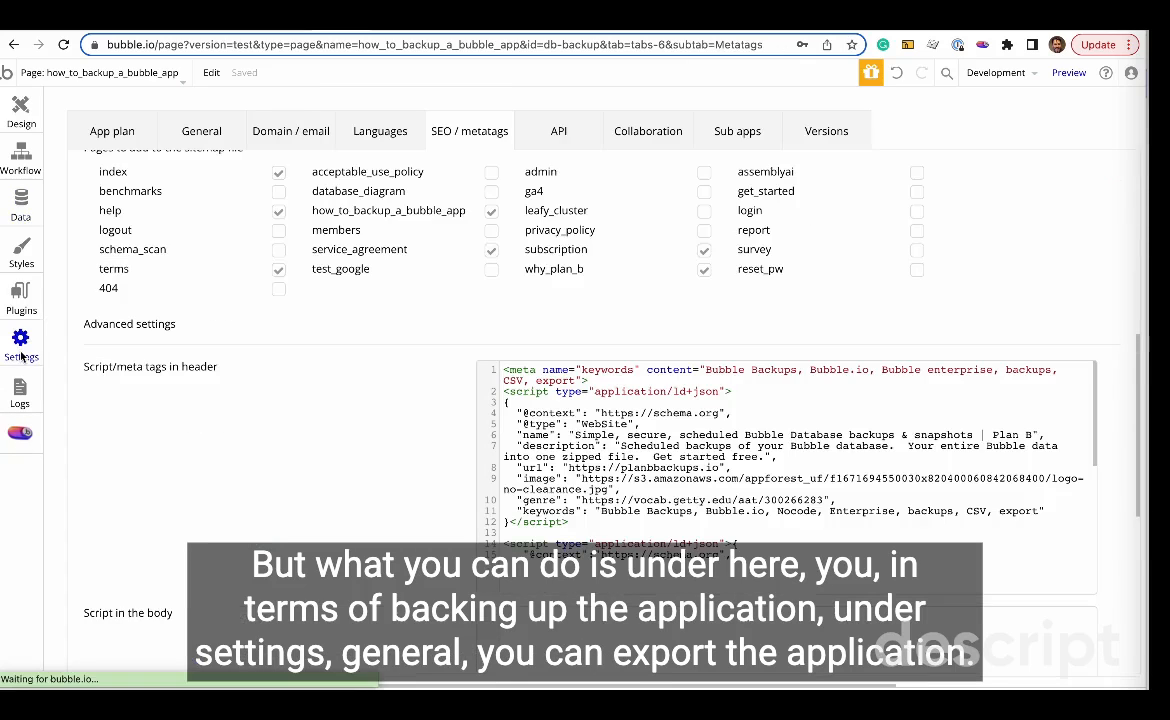
left_click(200, 130)
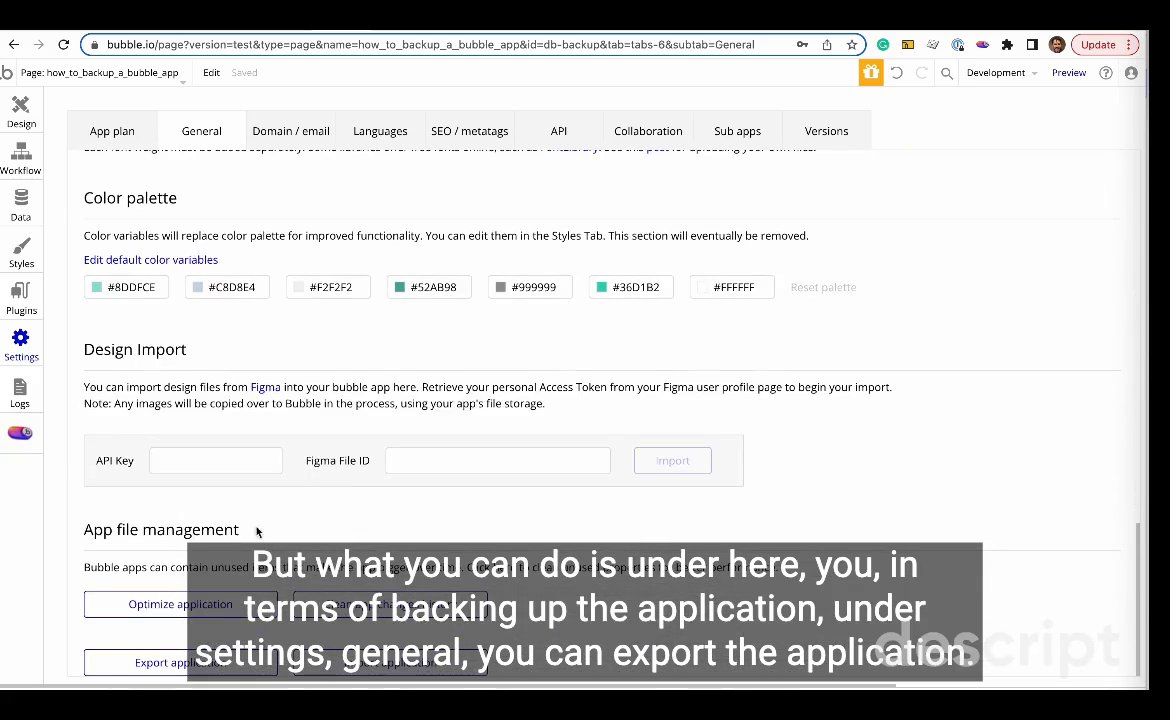
left_click(180, 662)
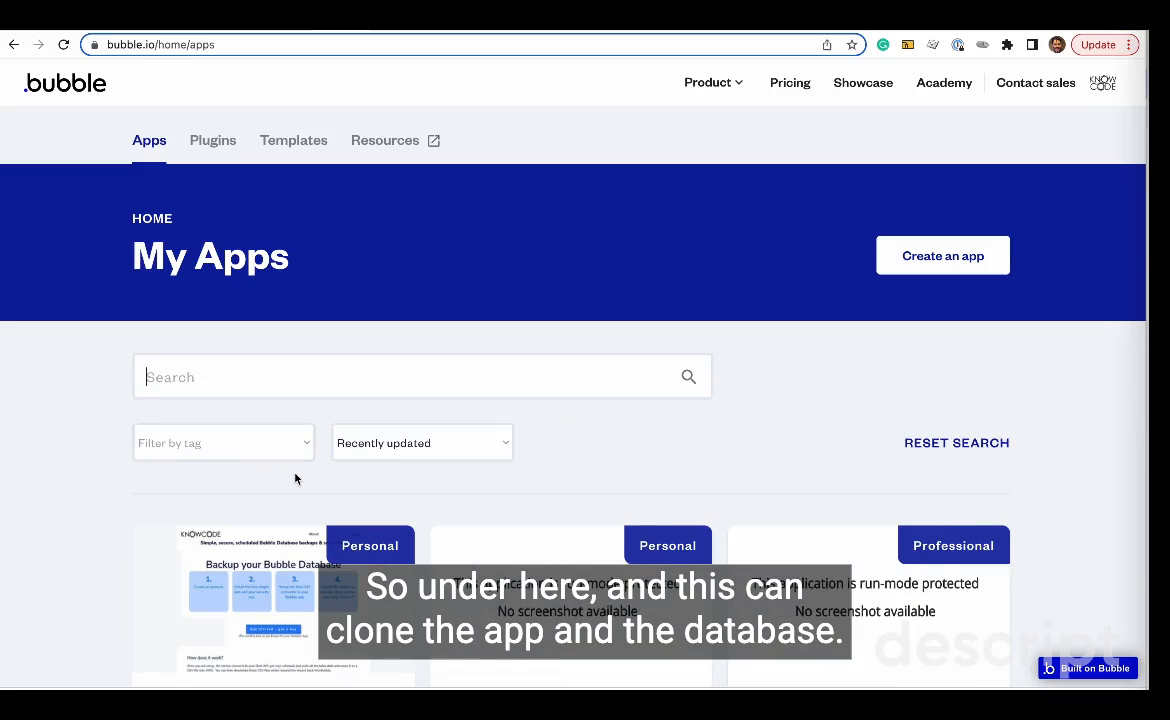
Start copying the Db-backup app from My Apps, then cancel the copy dialog.
scroll("down", 3)
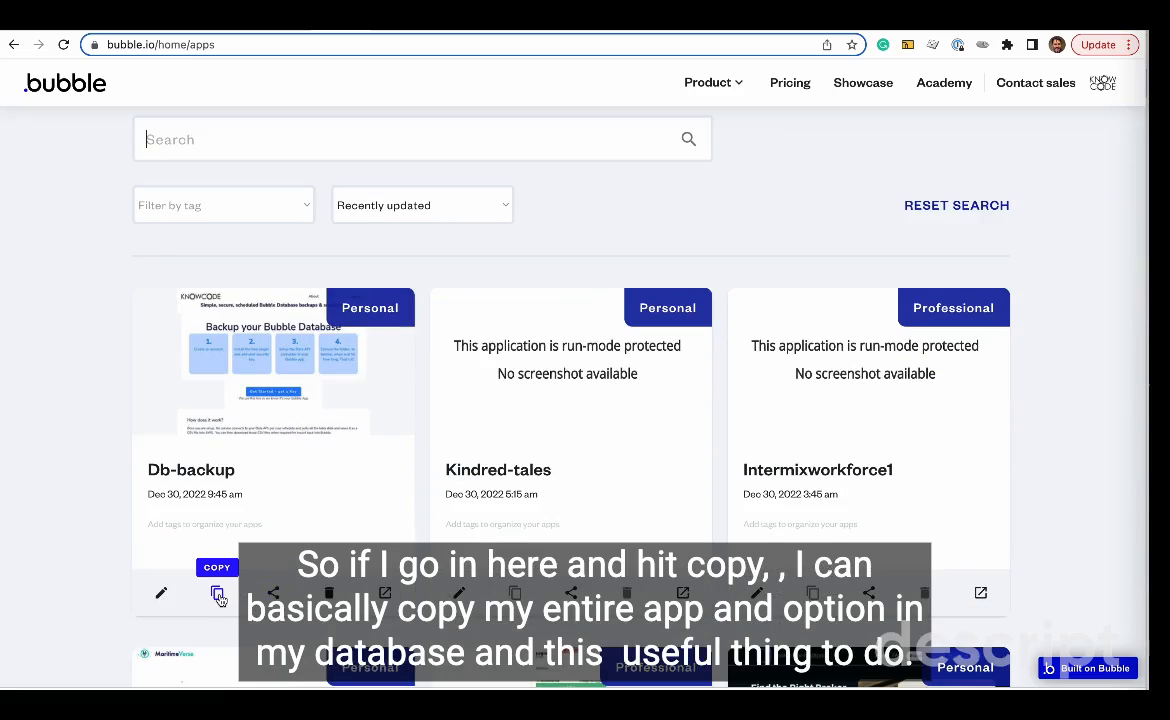
left_click(216, 592)
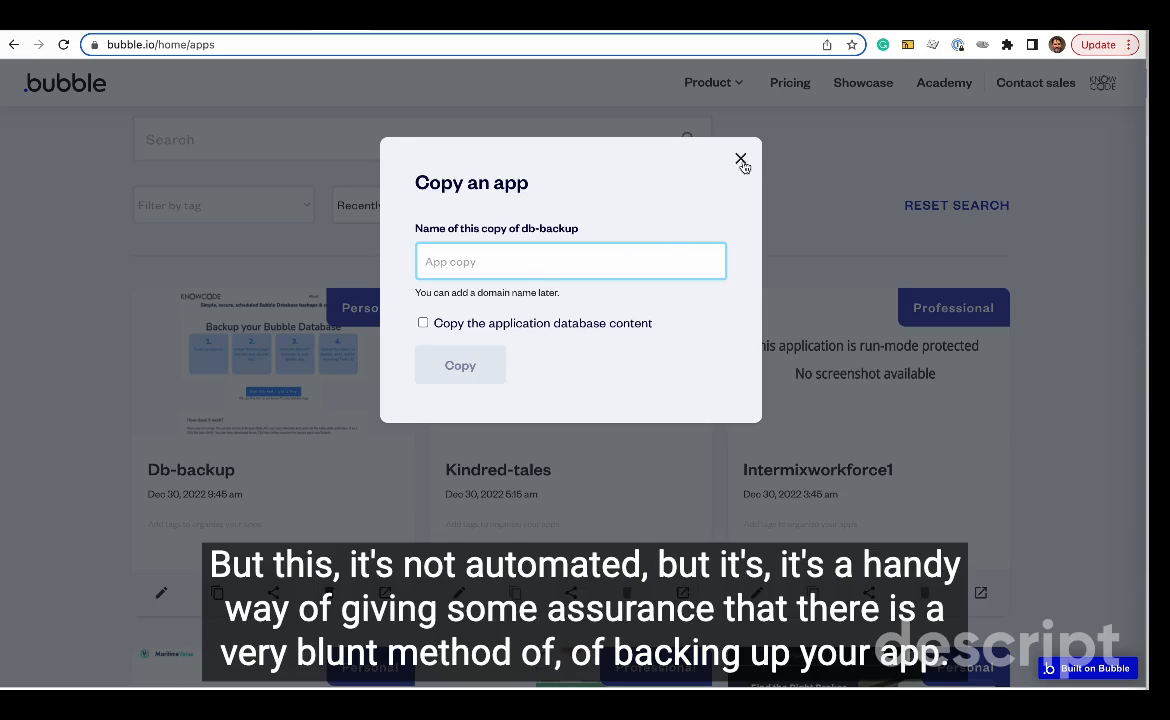
left_click(740, 160)
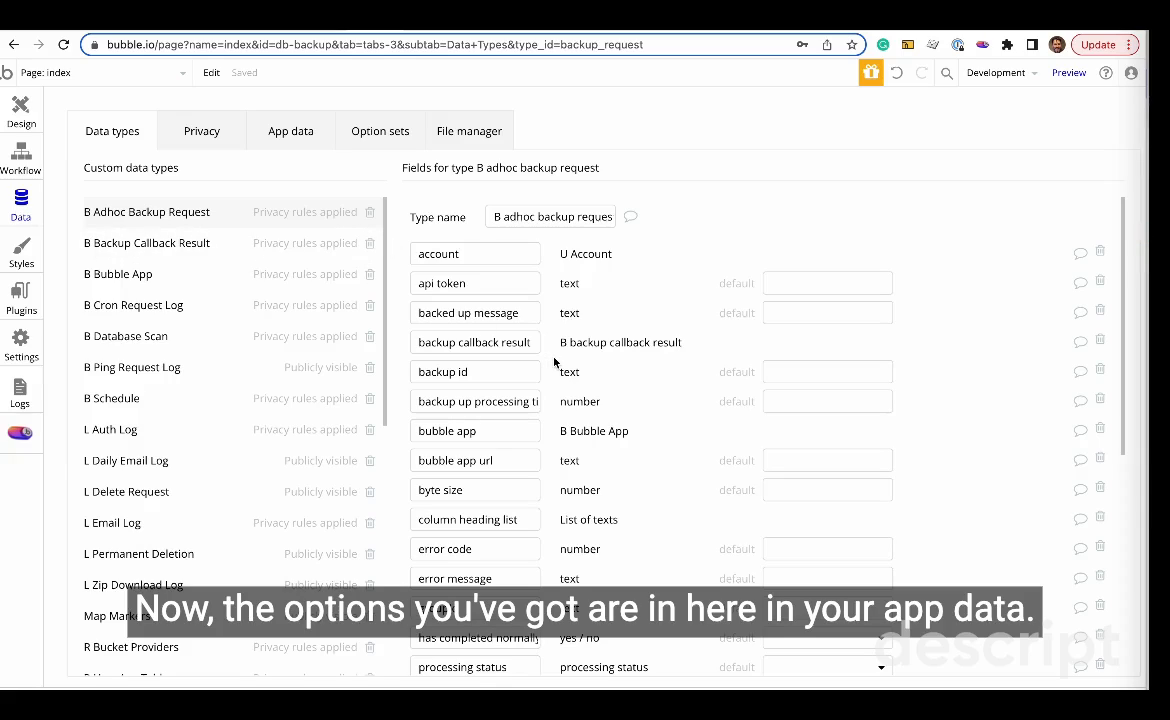
Show the B adhoc backup request records and switch to the live database.
left_click(290, 130)
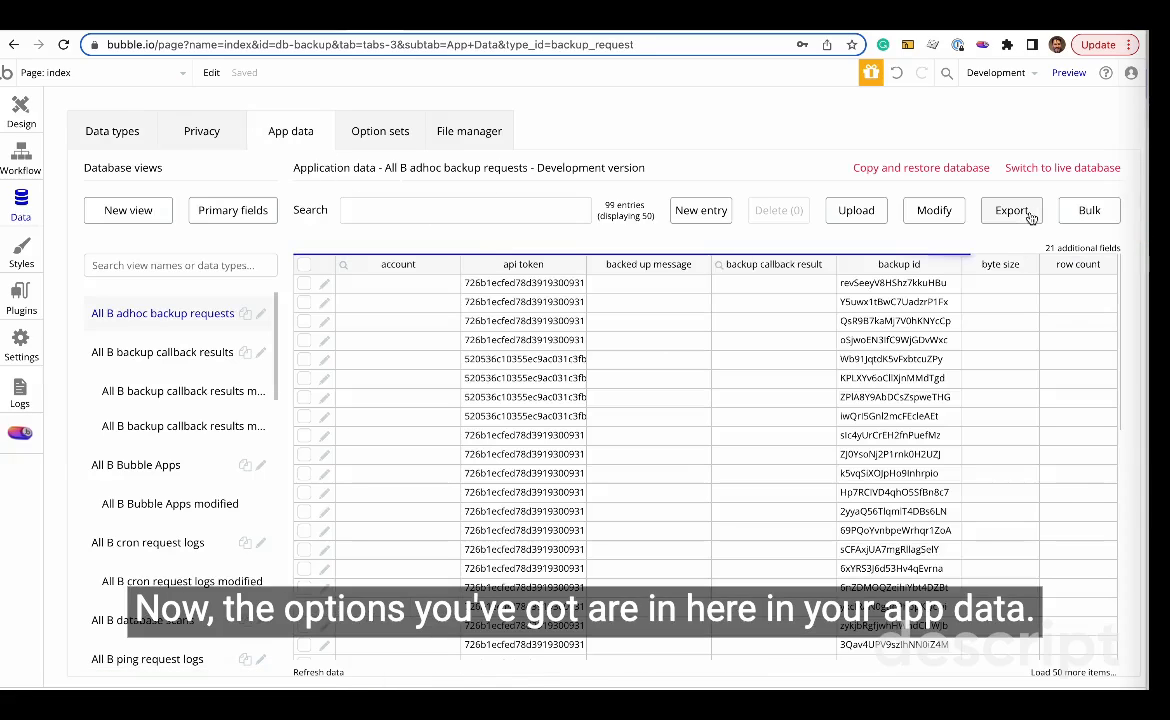
mouse_move(314, 460)
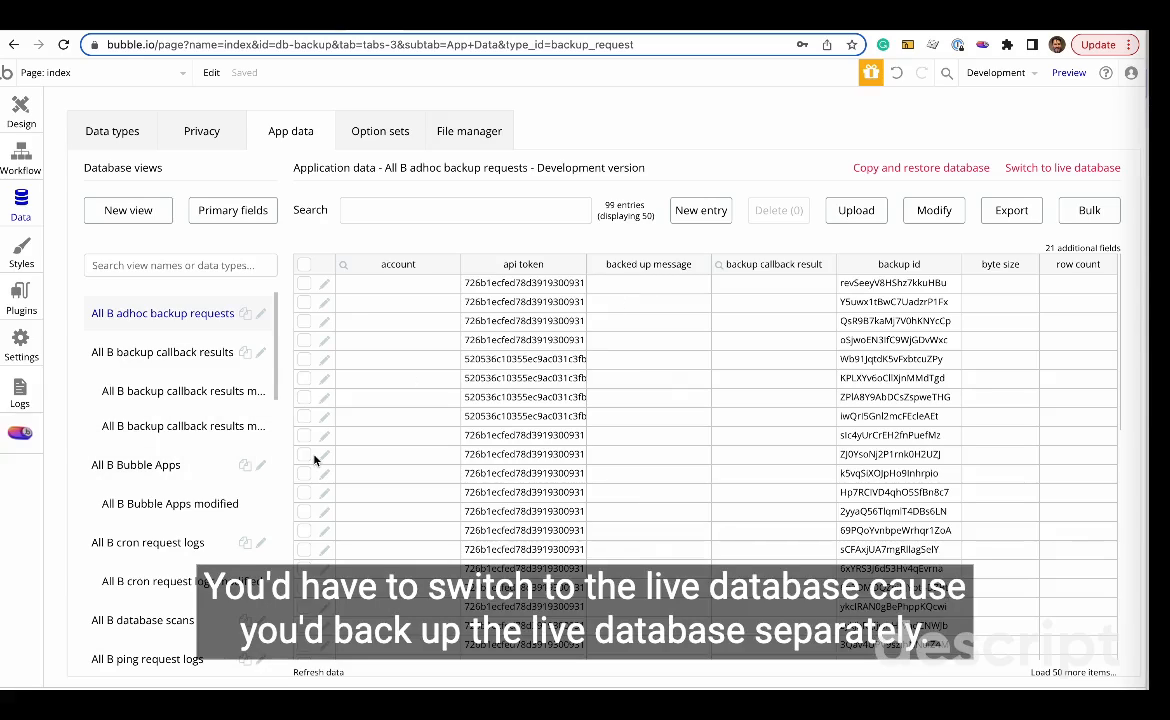
left_click(1062, 168)
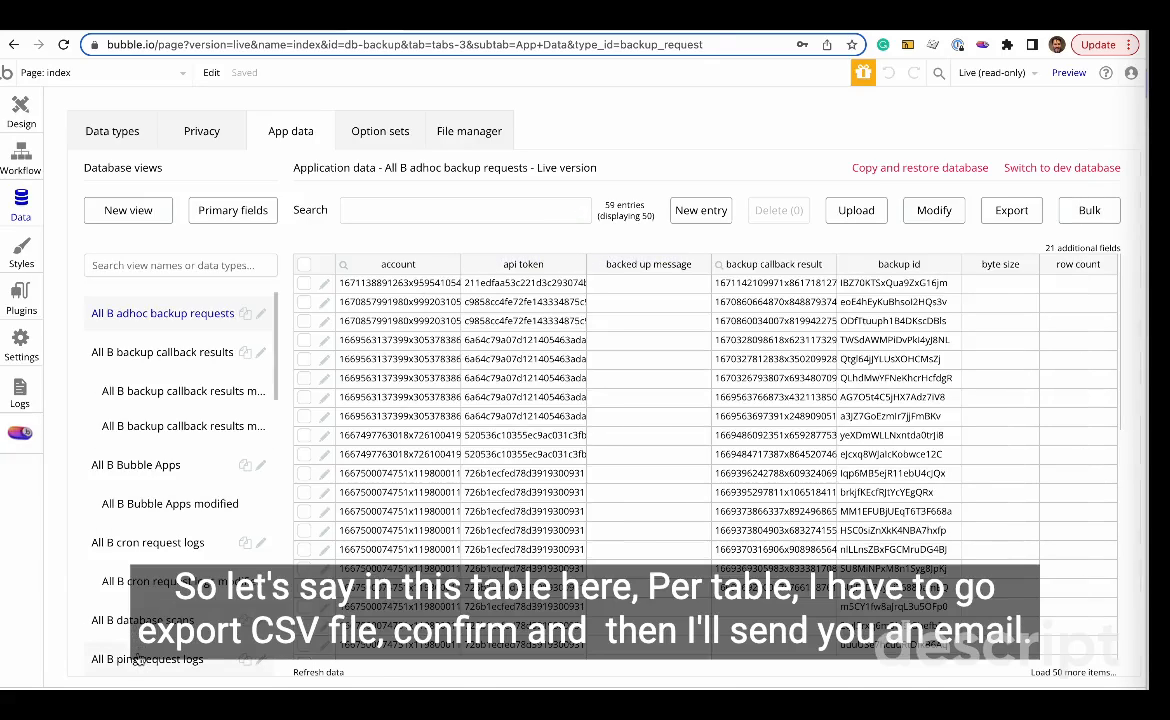
Export the live B ping request logs table to CSV and acknowledge the emailed-link confirmation.
left_click(148, 660)
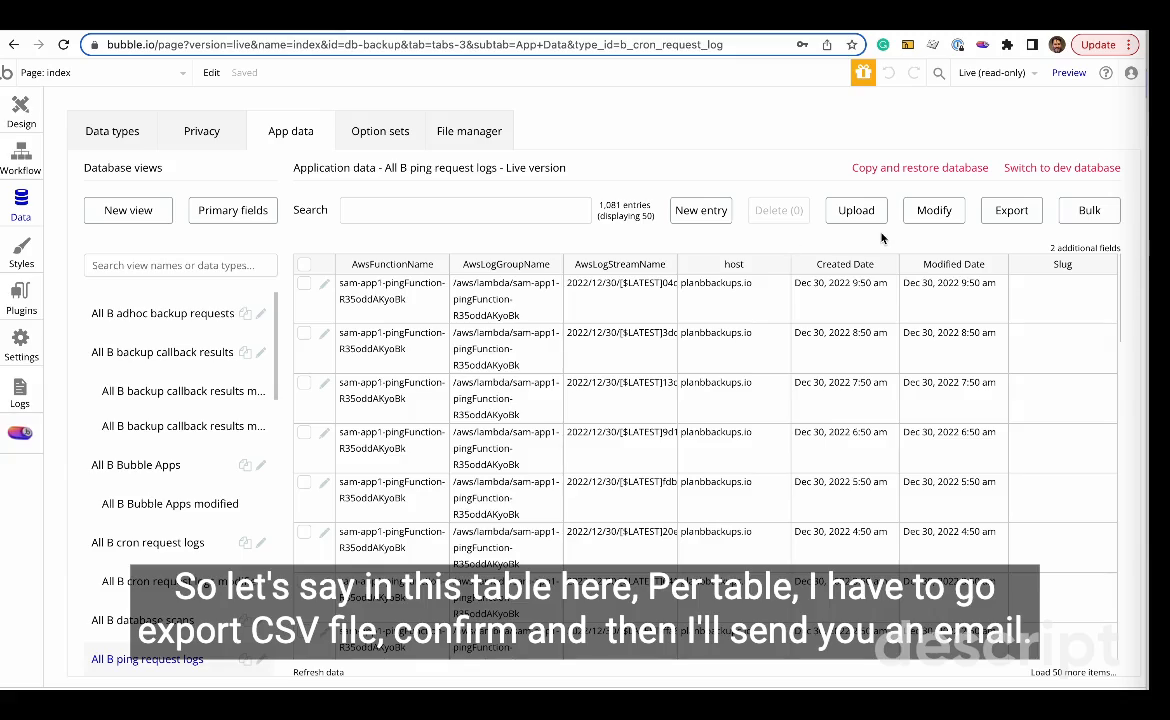
mouse_move(964, 256)
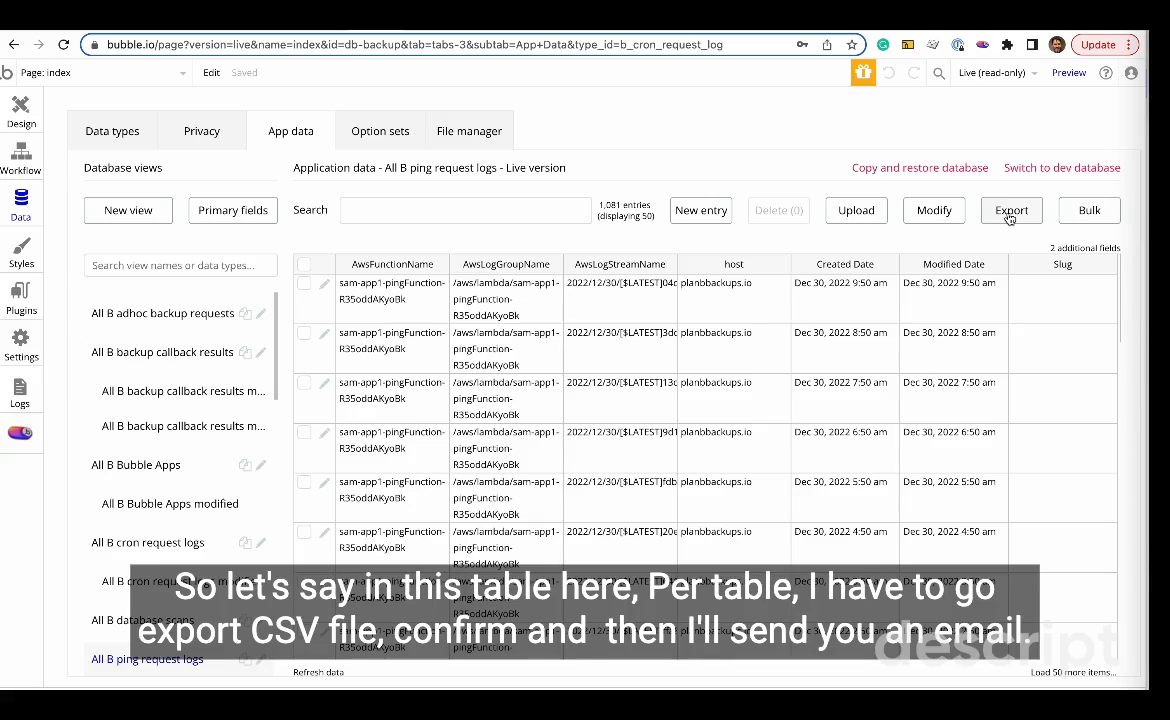
left_click(1012, 210)
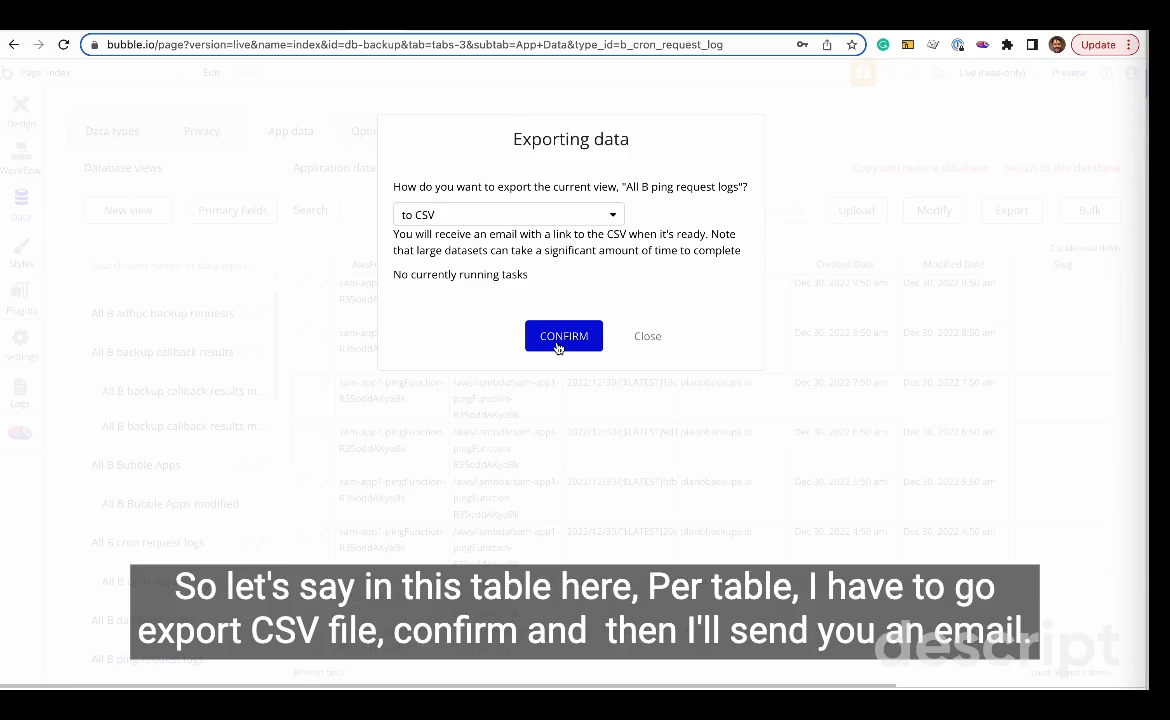
left_click(564, 336)
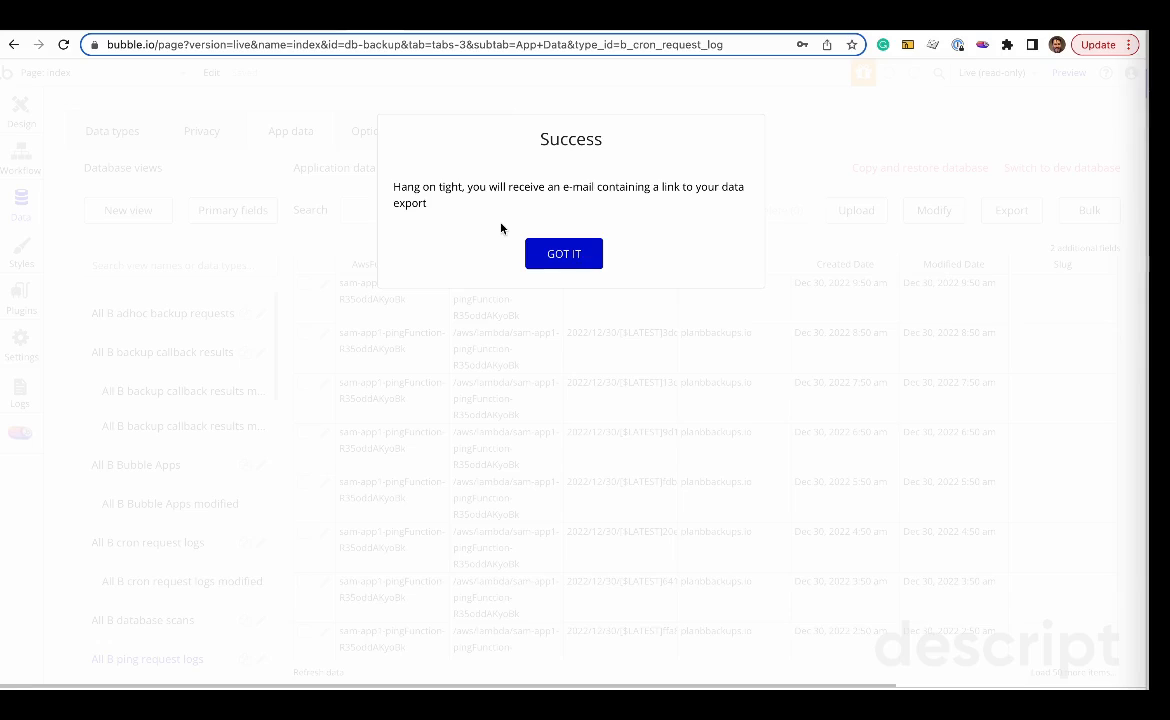
left_click(564, 252)
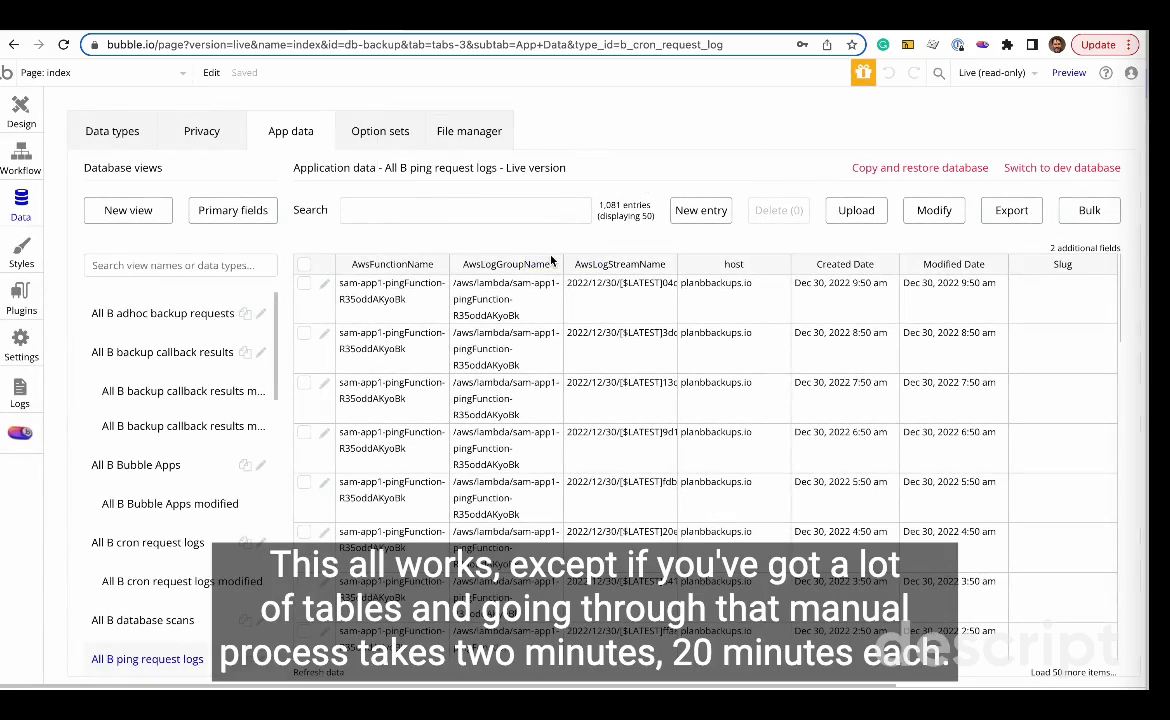
Bring up the planbbackups.io guide's section 5 on automated data export with Plan B.
left_click(112, 130)
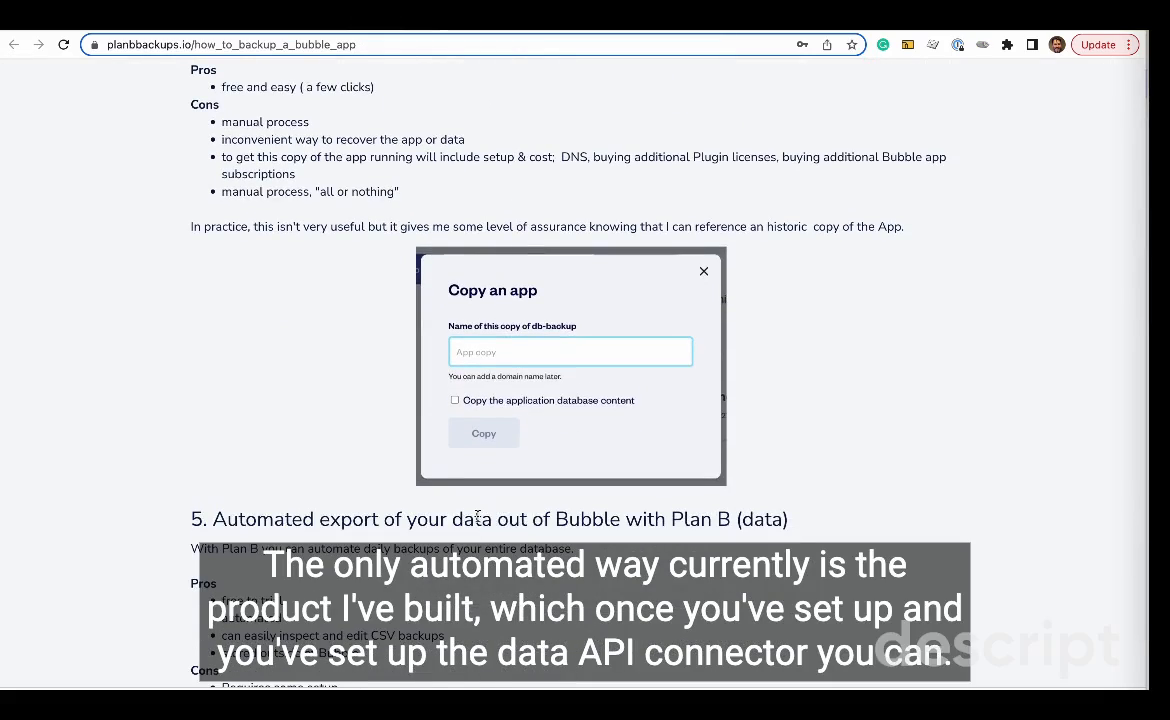
scroll("down", 3)
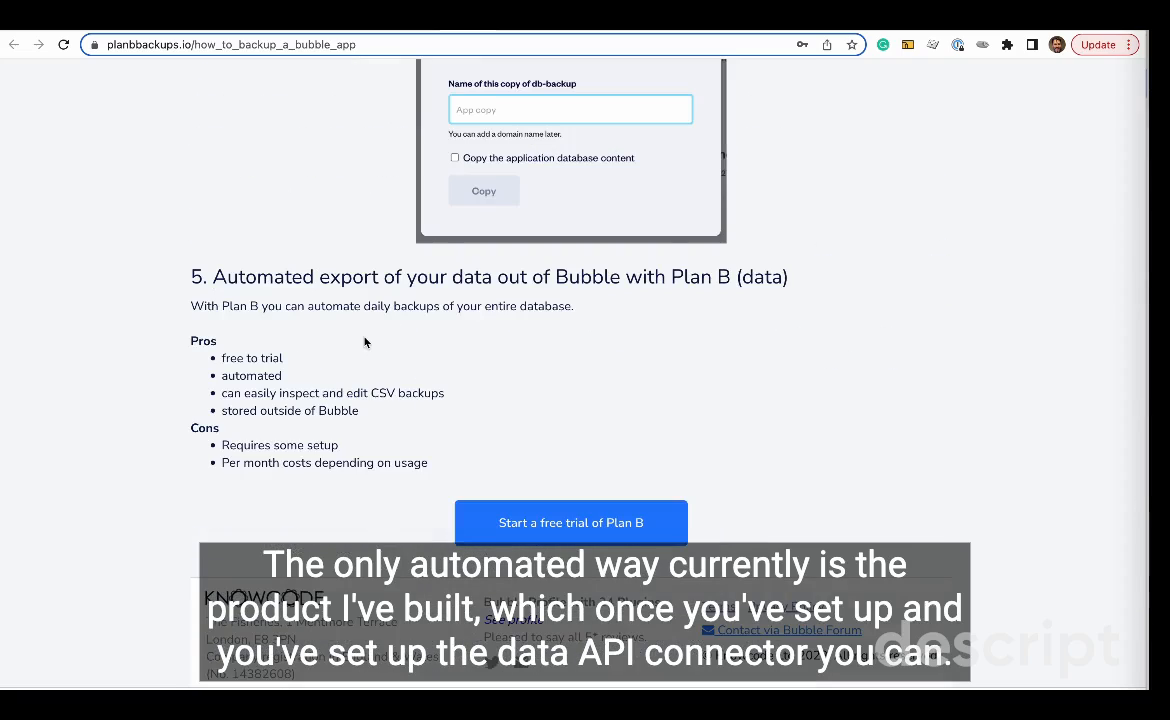